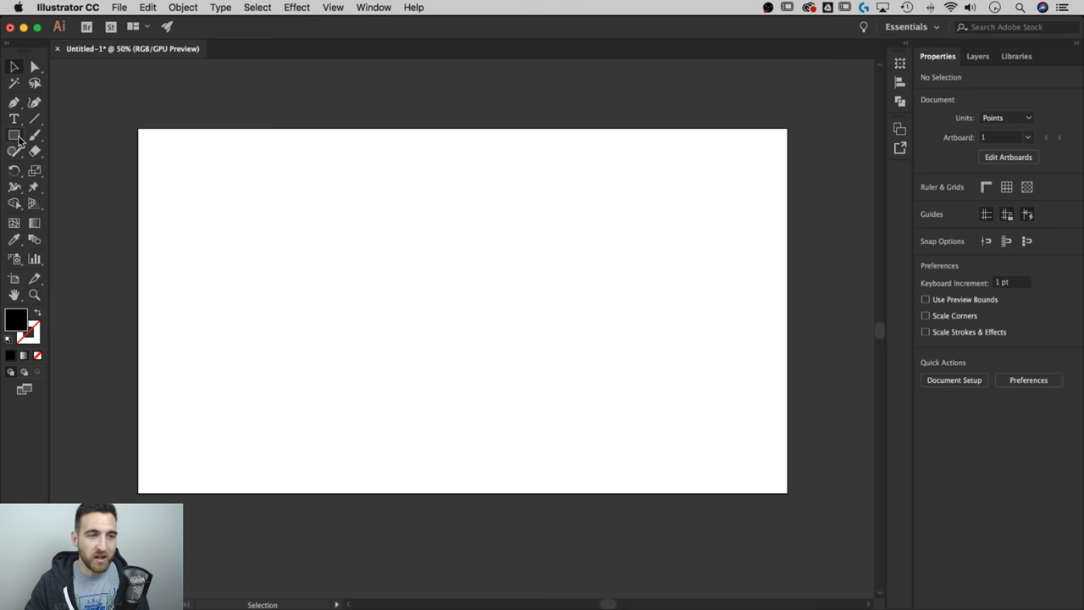
Step: Draw a small three-sided black polygon near the artboard's centre with the Polygon tool
left_click(15, 135)
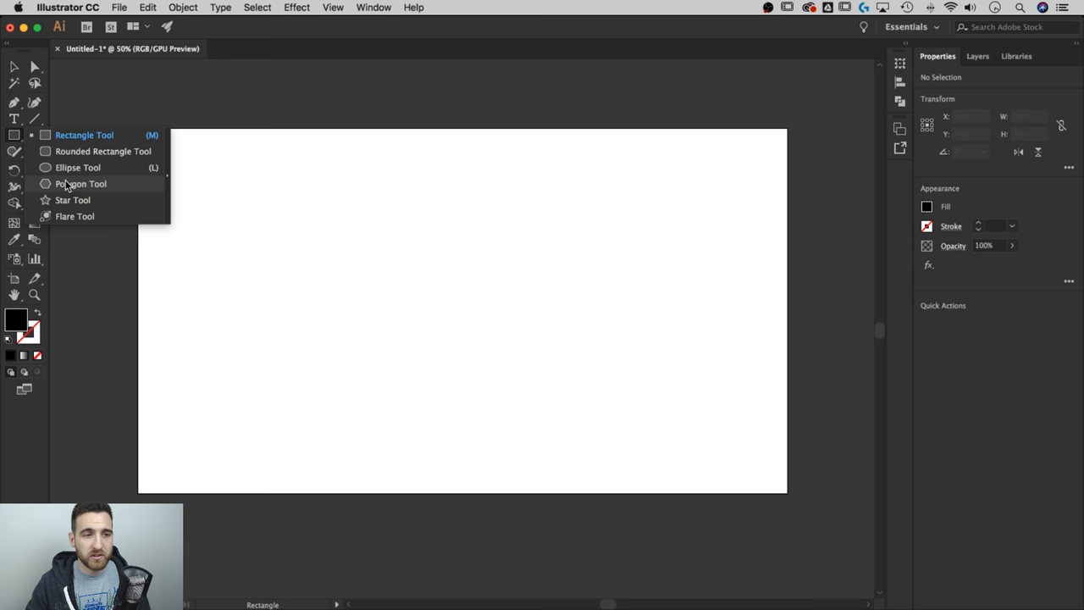
left_click(81, 183)
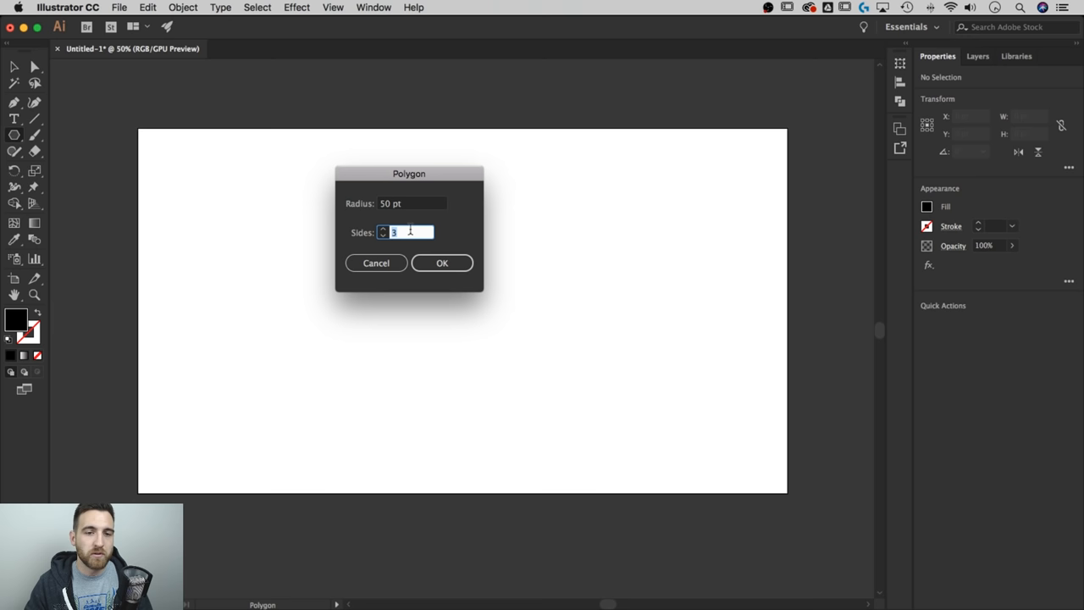
left_click(441, 263)
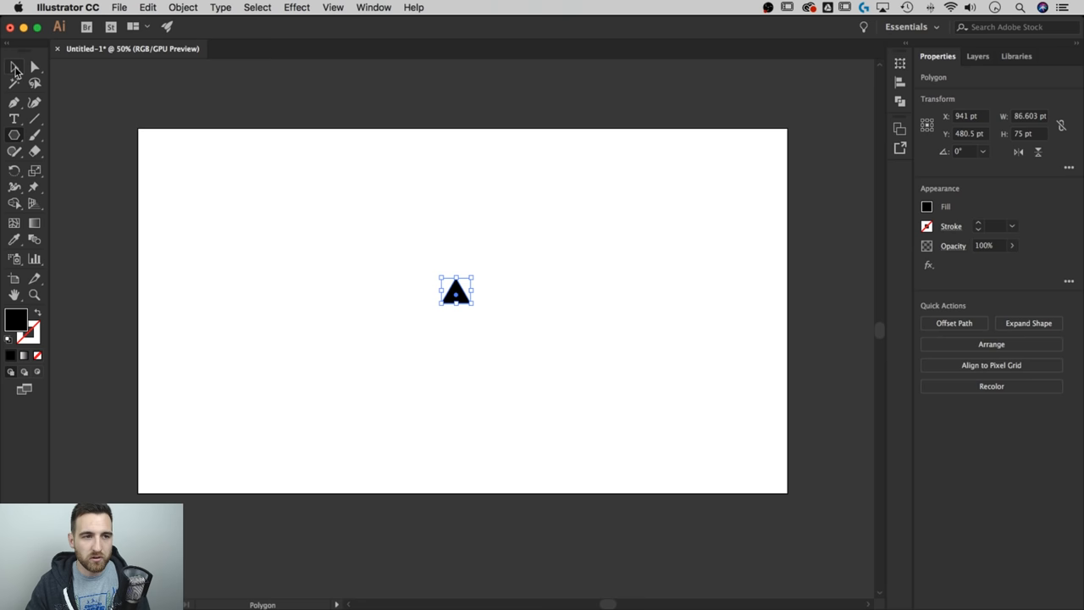
Step: Switch to the Selection tool to scale up the triangle
left_click(14, 67)
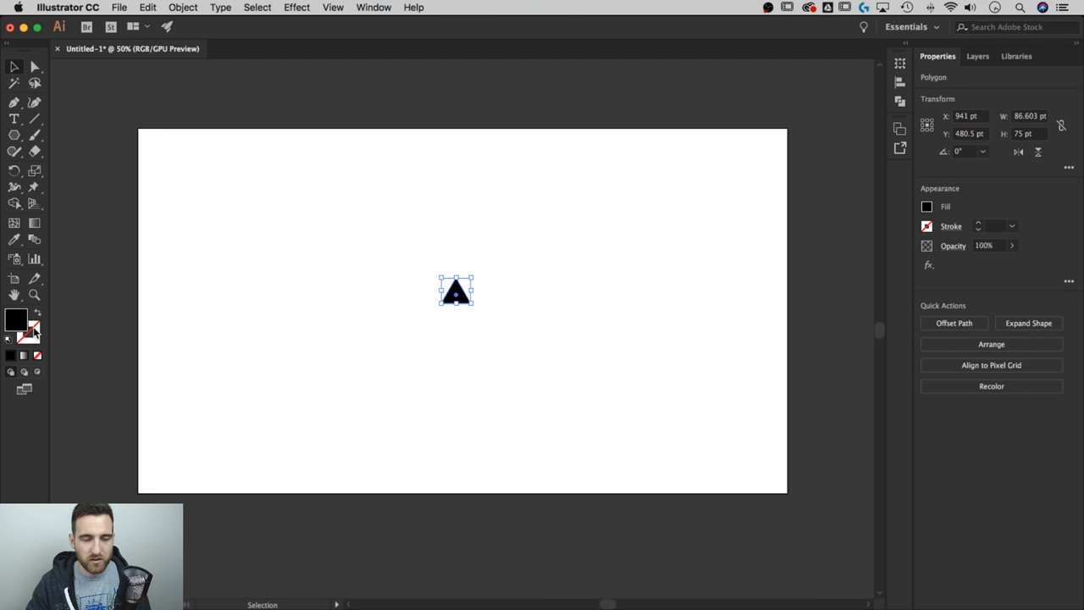
mouse_move(954, 238)
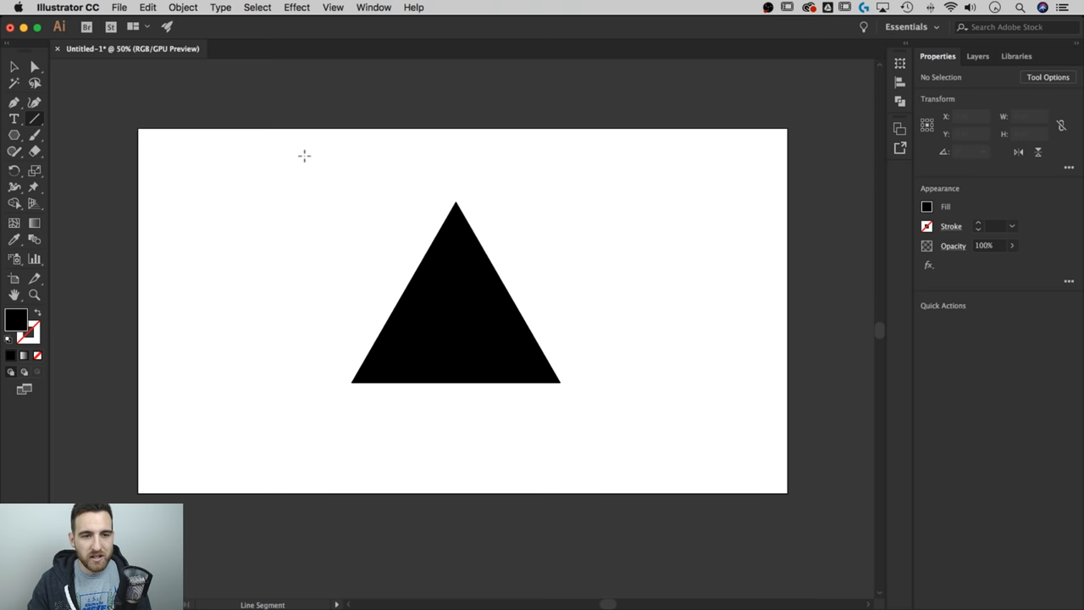
Step: Draw a vertical line through the triangle and give it a visible stroke
left_click_drag(304, 155, 305, 429)
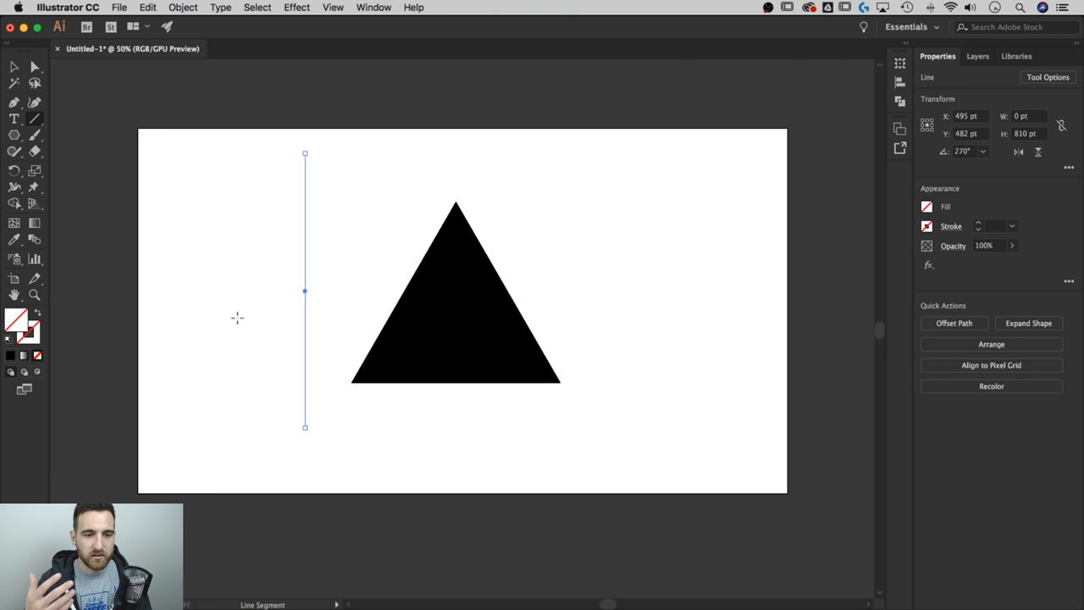
left_click(990, 227)
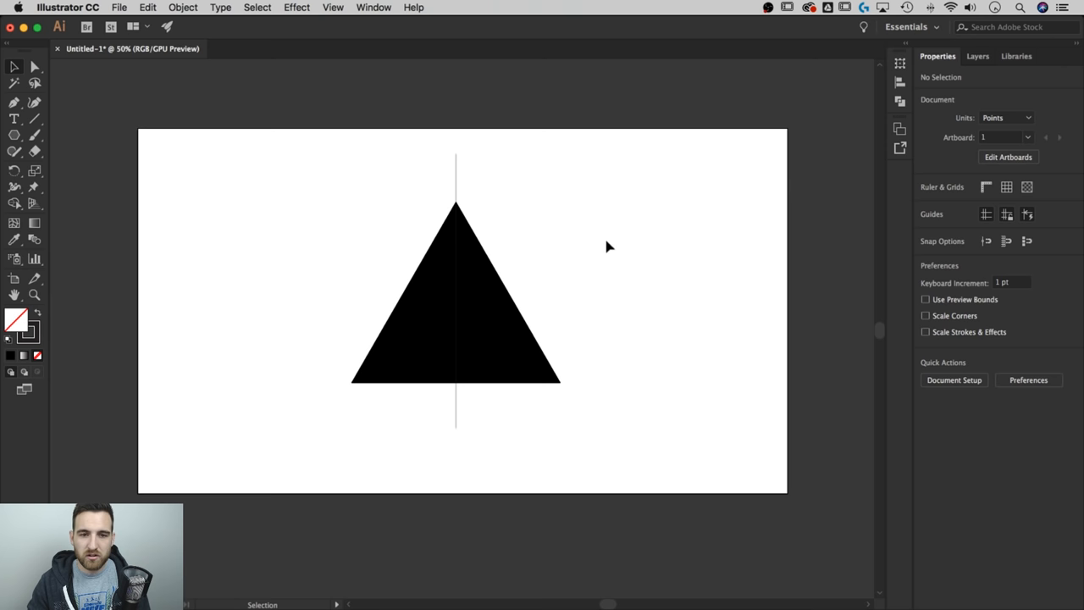
left_click(15, 239)
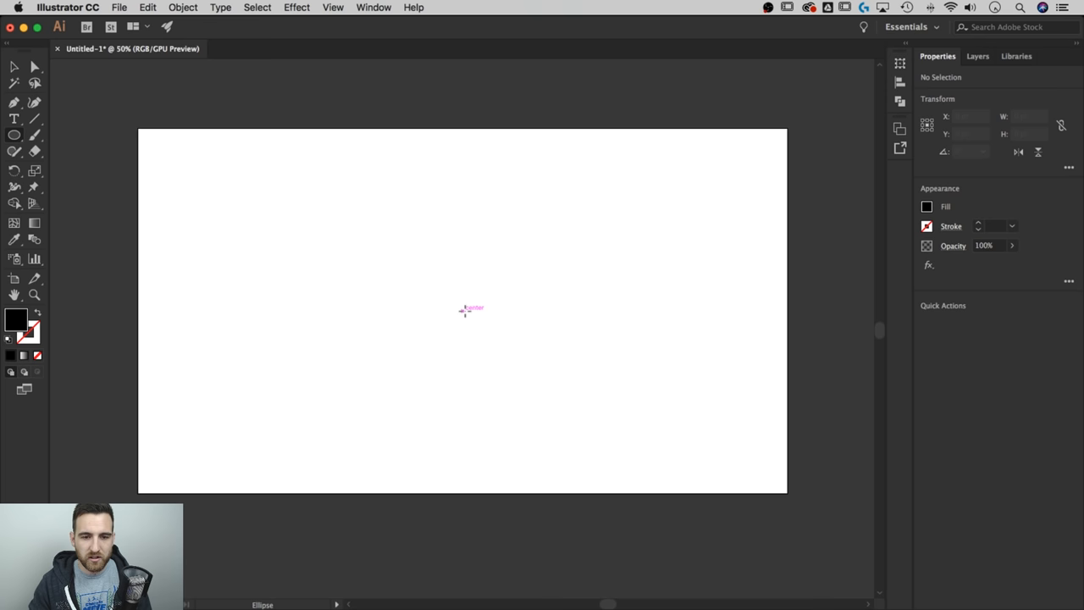
Step: Turn off Smart Guides and begin the circle at the artboard's centre
left_click(333, 6)
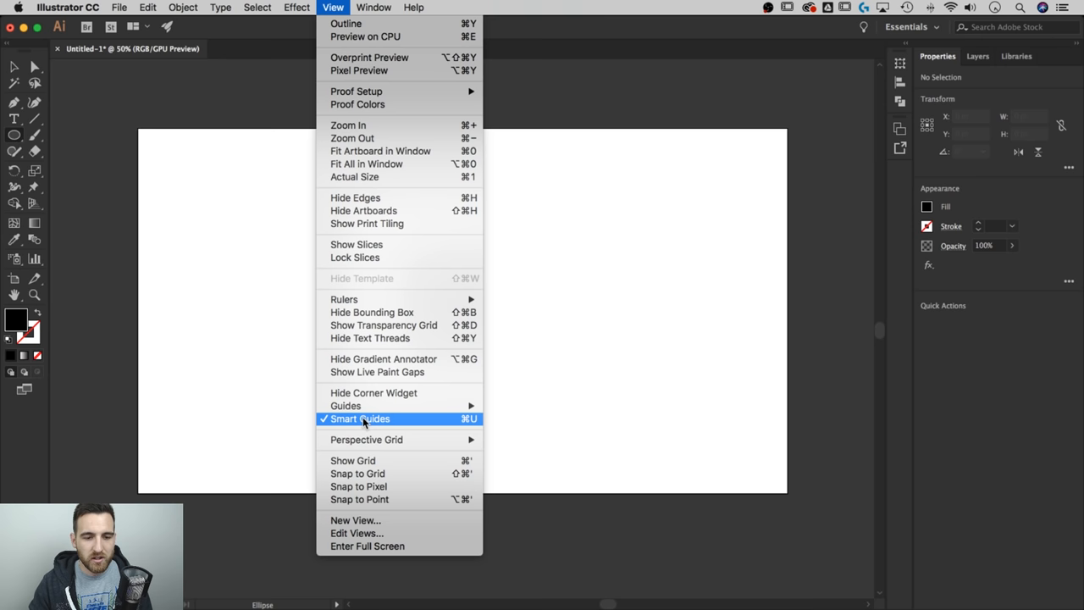
left_click(360, 419)
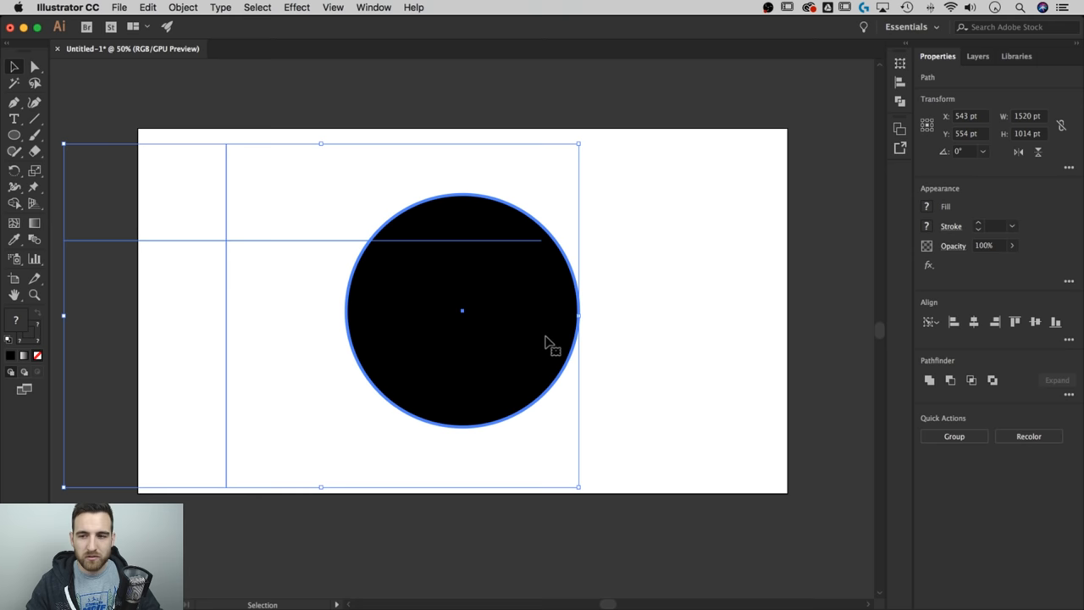
Step: Centre the lines on the circle and separate its lower-right quarter
left_click(1034, 321)
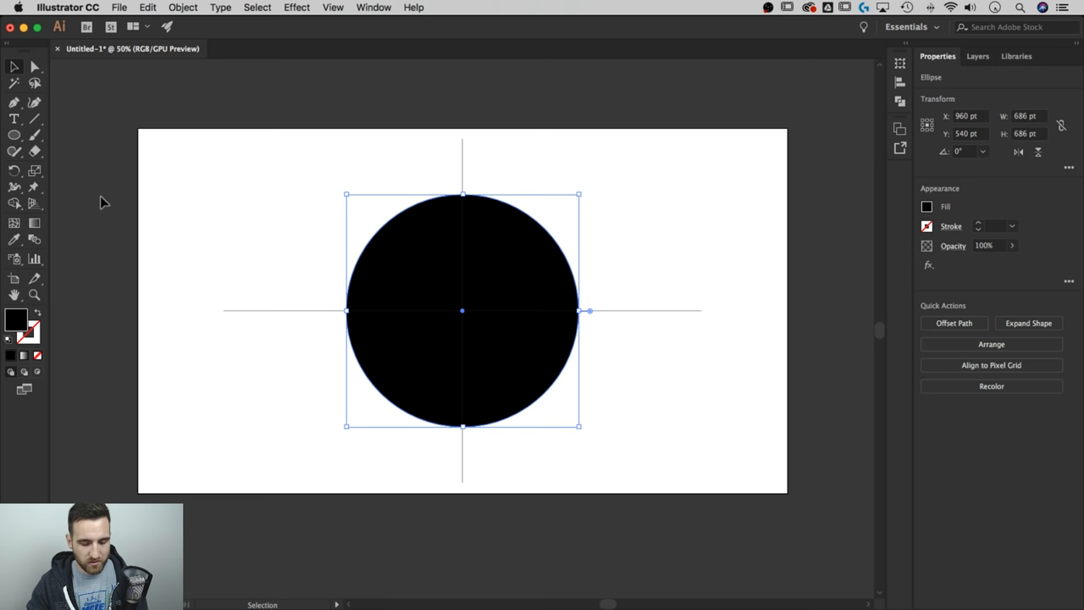
mouse_move(68, 326)
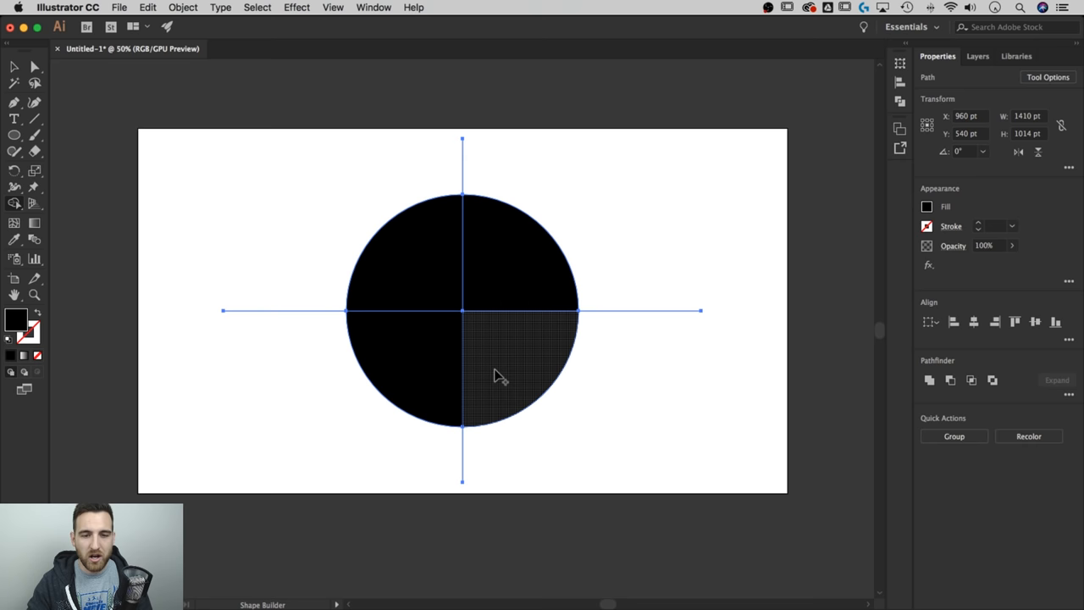
left_click(14, 67)
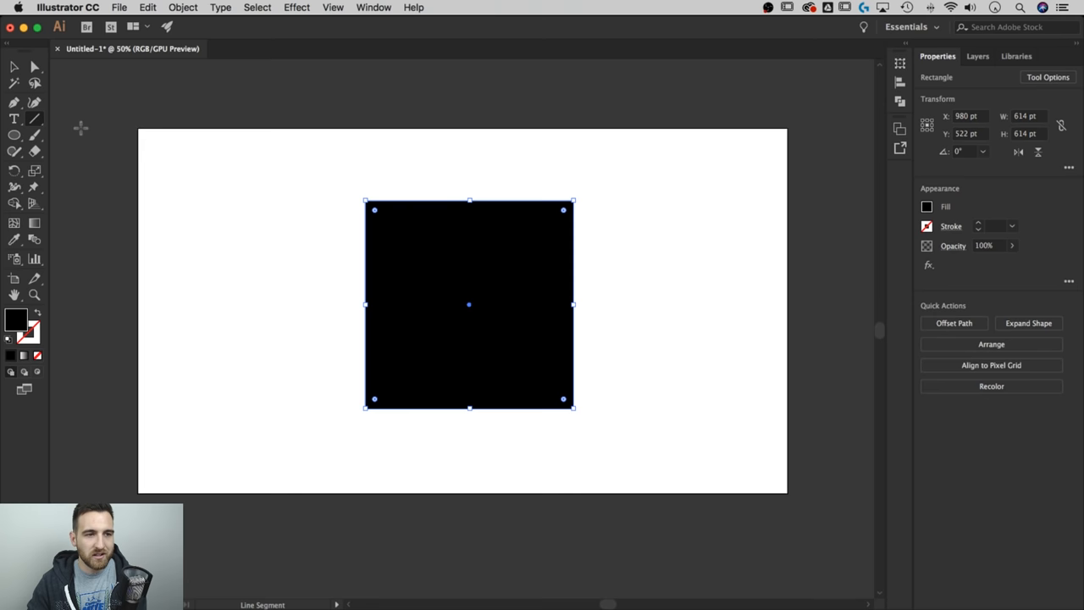
Step: Draw a slanted line across the square, then deselect everything
left_click_drag(289, 334, 669, 206)
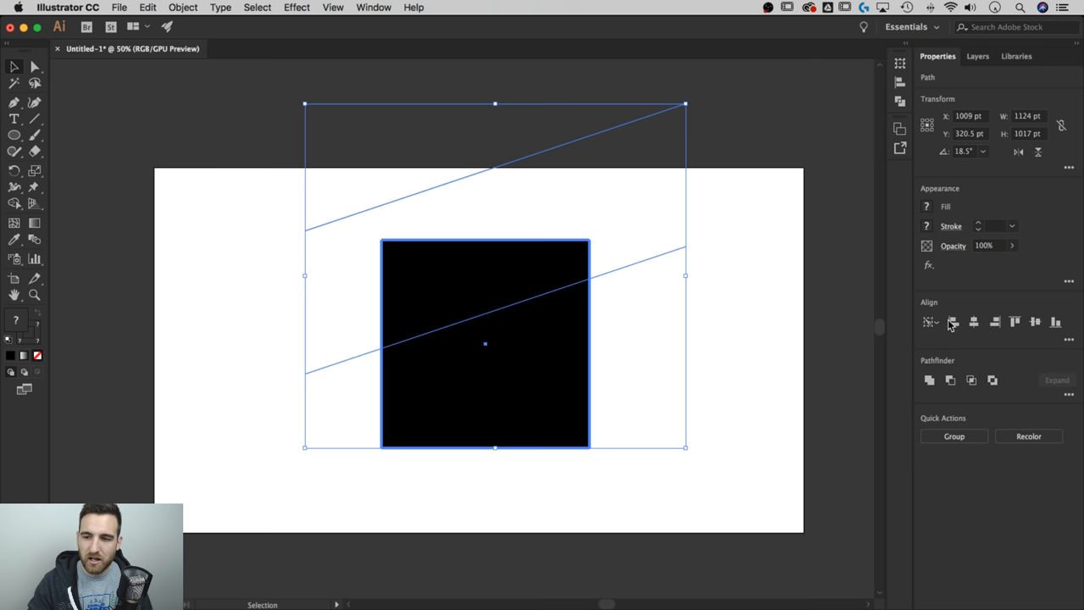
left_click(747, 326)
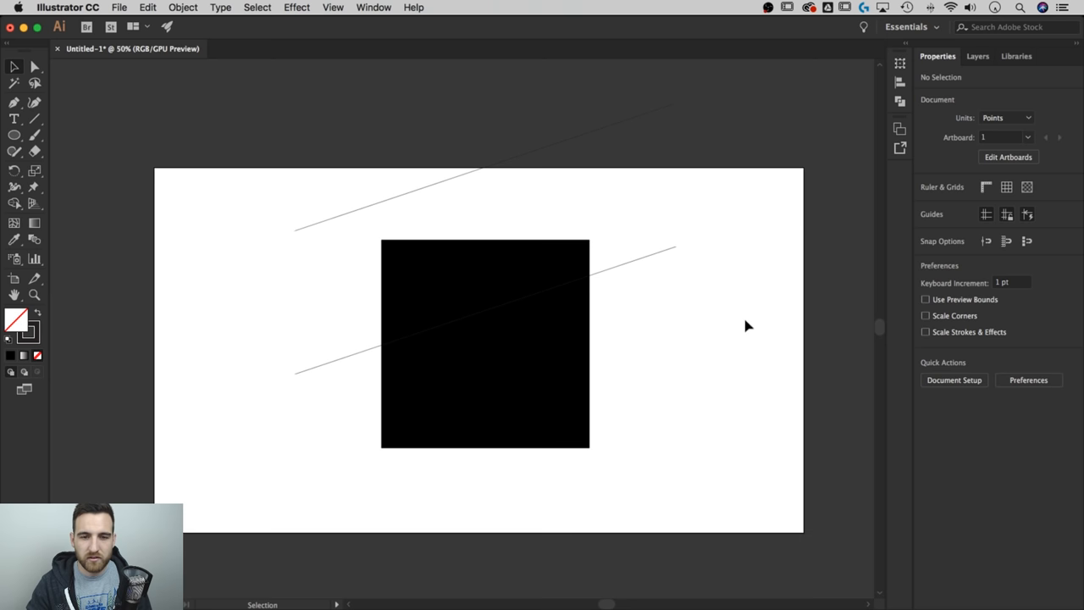